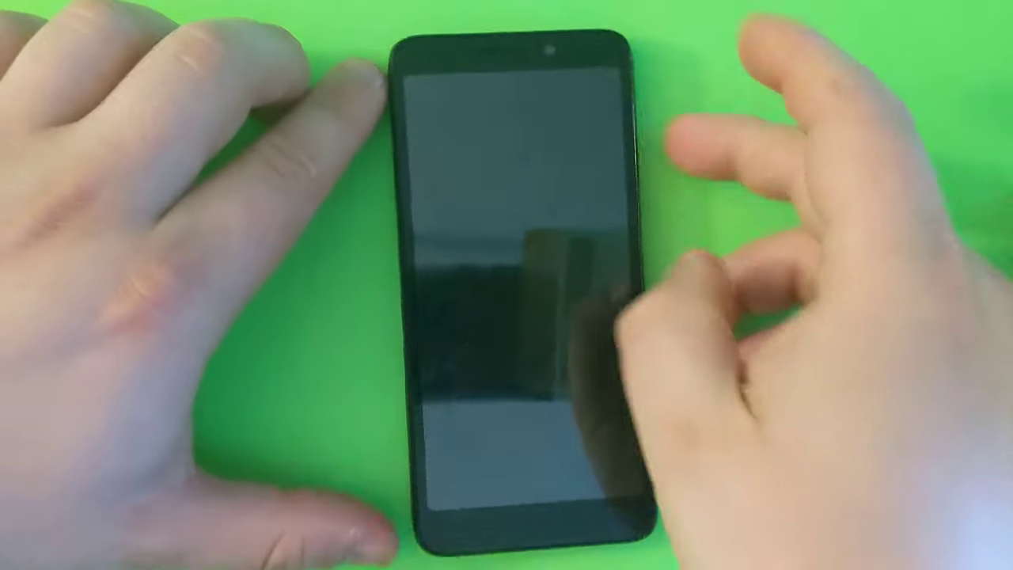
Wipe the phone via recovery's factory reset and reboot to the setup welcome screen.
{"action": "left_click", "coordinate": [501, 308]}
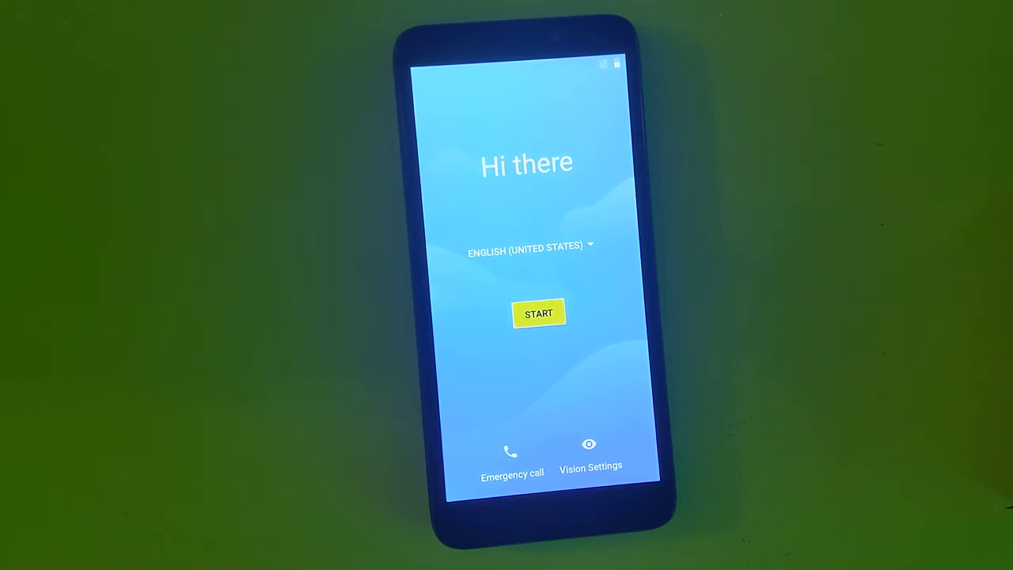
Start setup and skip both mobile network and Wi-Fi connection, reaching Date & time.
{"action": "left_click", "coordinate": [538, 313]}
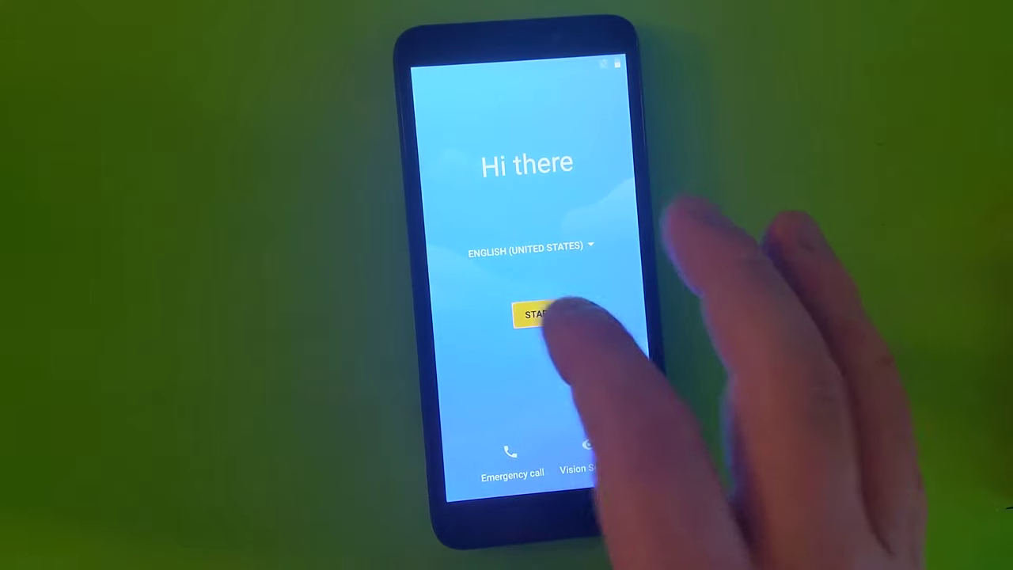
{"action": "left_click", "coordinate": [538, 313]}
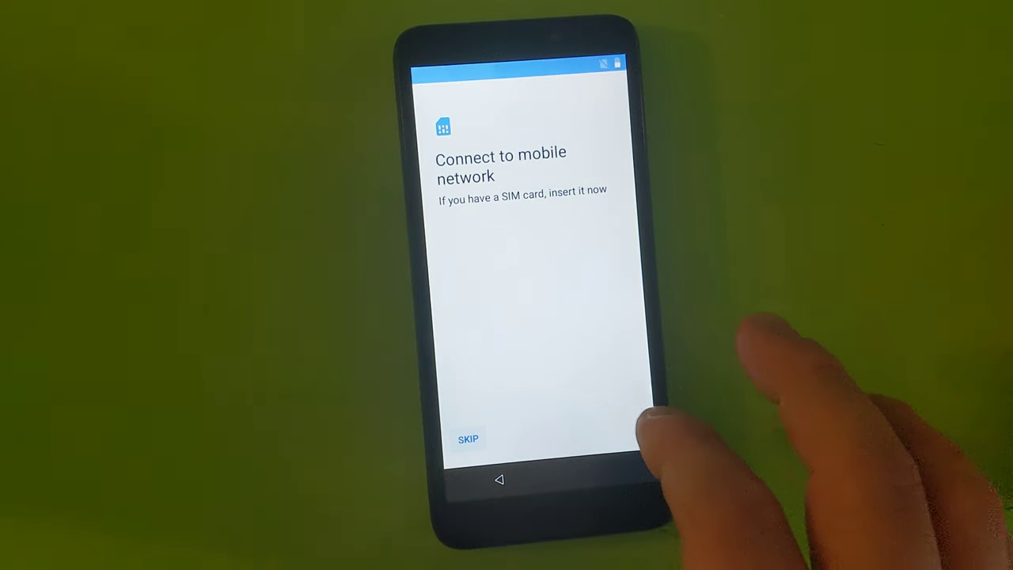
{"action": "left_click", "coordinate": [469, 438]}
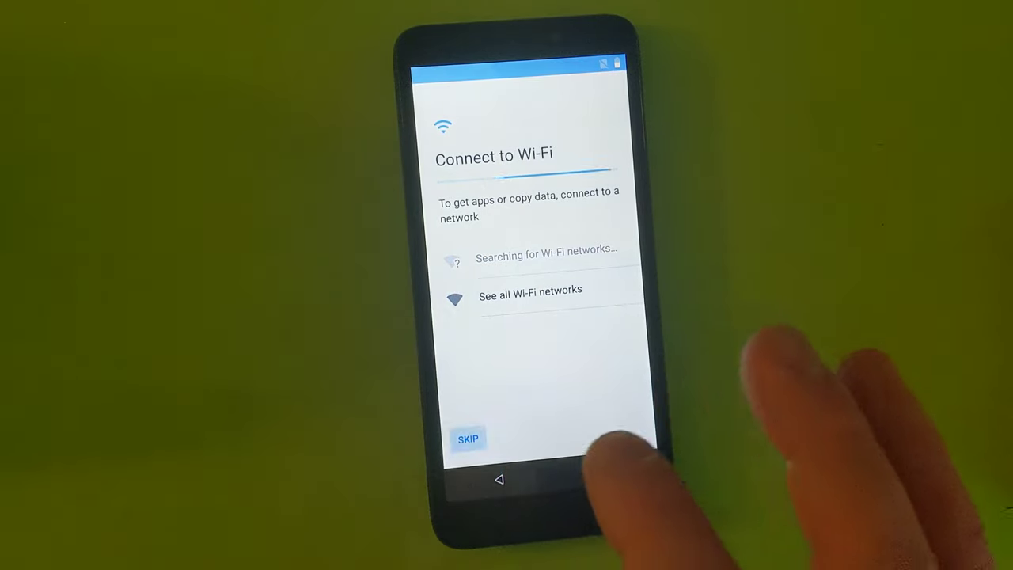
{"action": "left_click", "coordinate": [530, 290]}
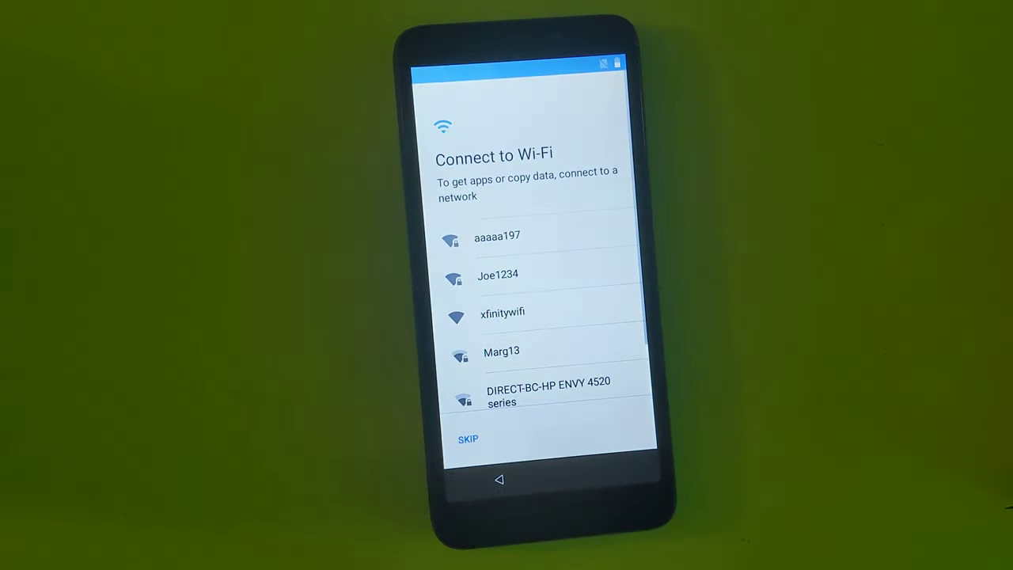
{"action": "left_click", "coordinate": [469, 438]}
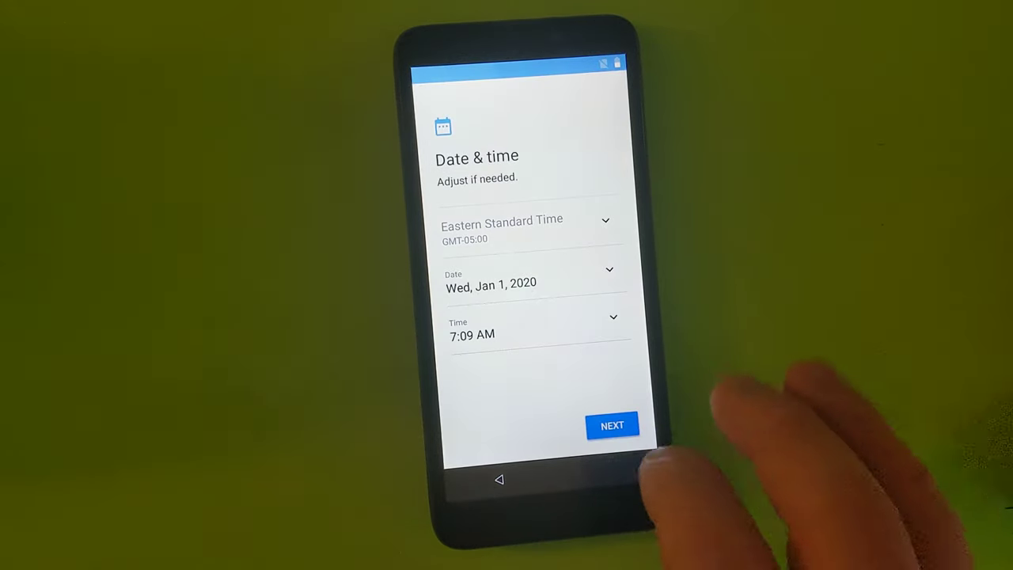
Keep default date and time, leave the name blank, and accept the Google services terms.
{"action": "left_click", "coordinate": [611, 424]}
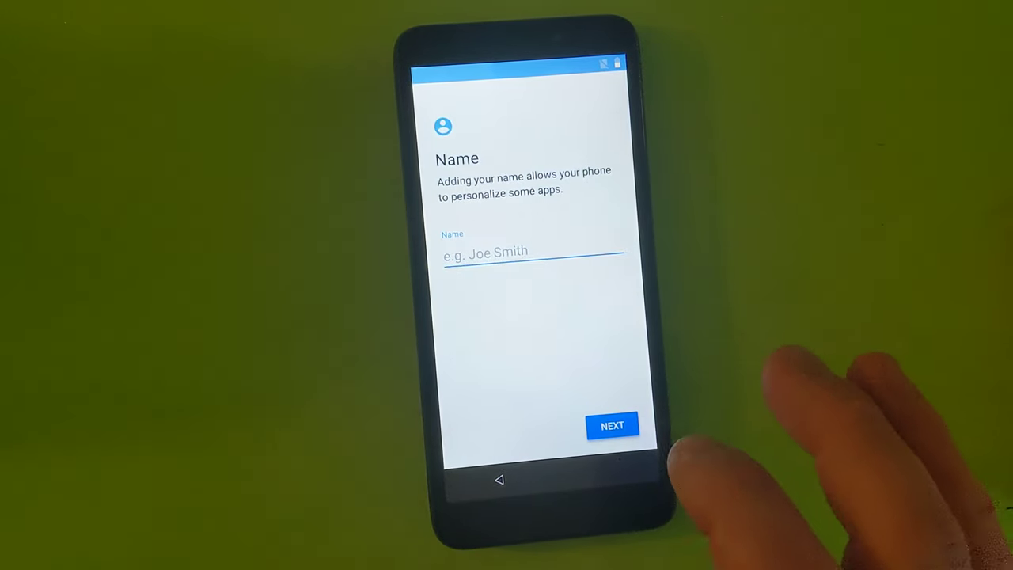
{"action": "mouse_move", "coordinate": [681, 444]}
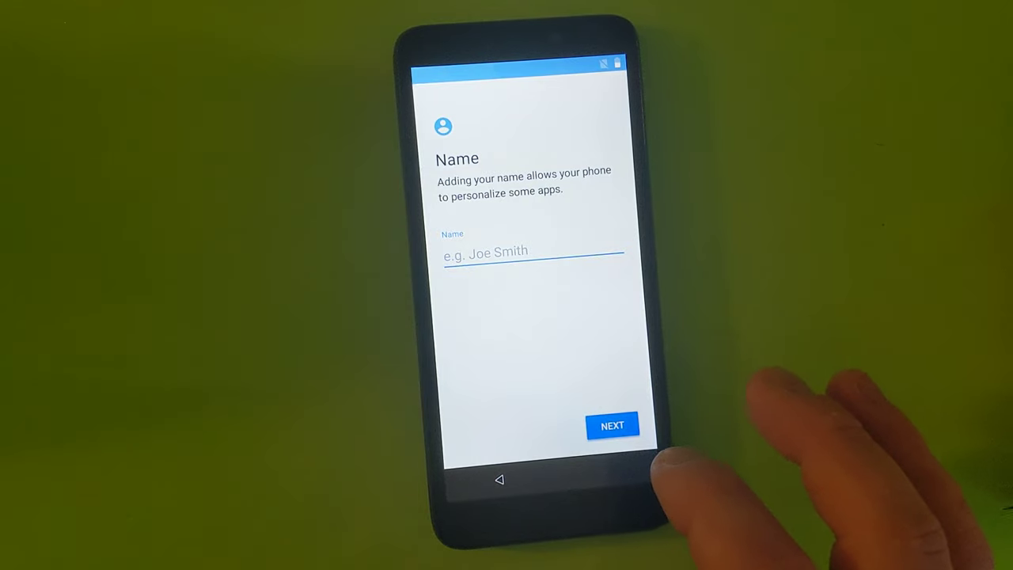
{"action": "left_click", "coordinate": [611, 424]}
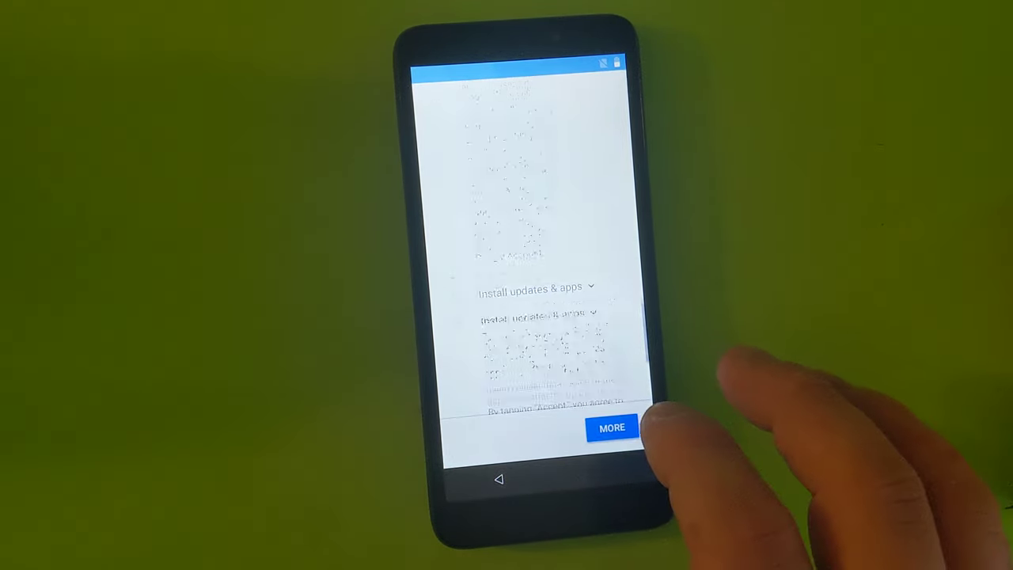
{"action": "left_click", "coordinate": [611, 427]}
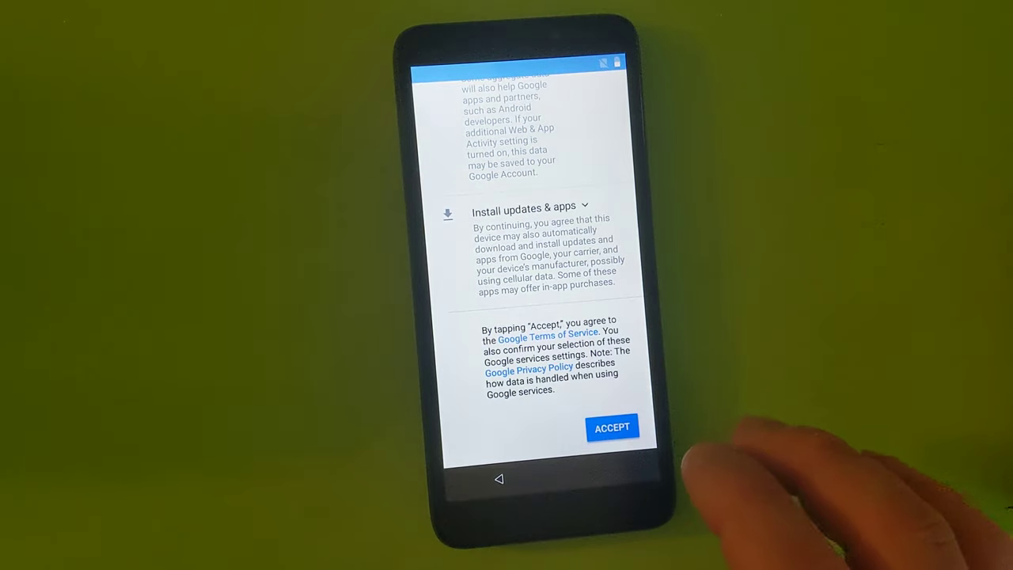
{"action": "left_click", "coordinate": [611, 427]}
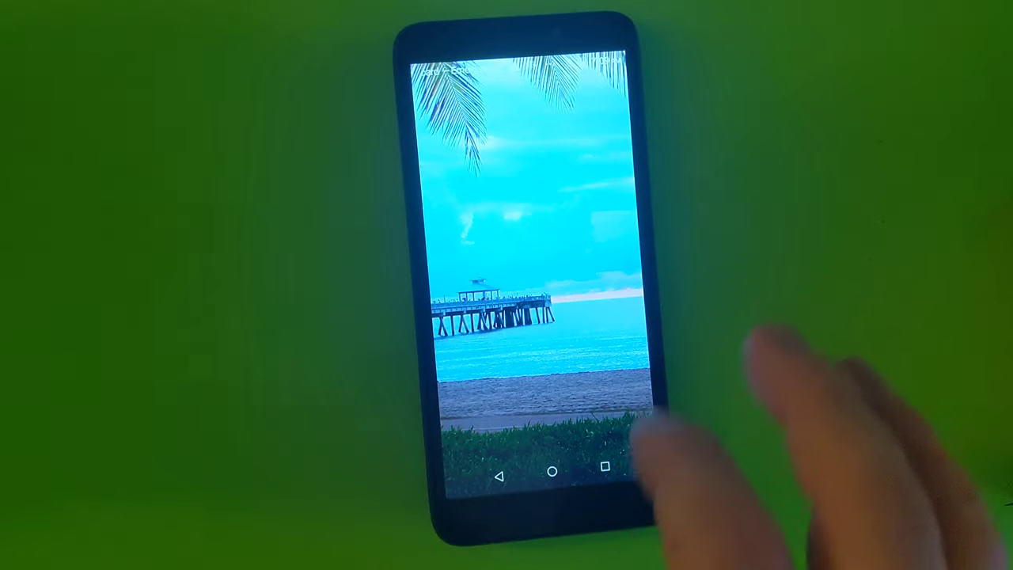
Dismiss the welcome prompt to land on the home screen with search bar and apps.
{"action": "left_click", "coordinate": [551, 471]}
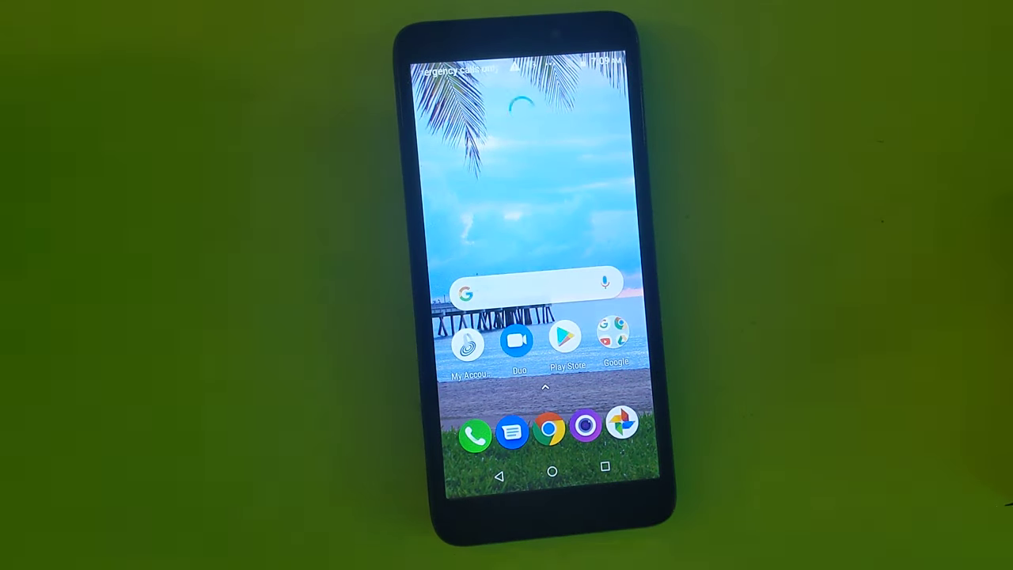